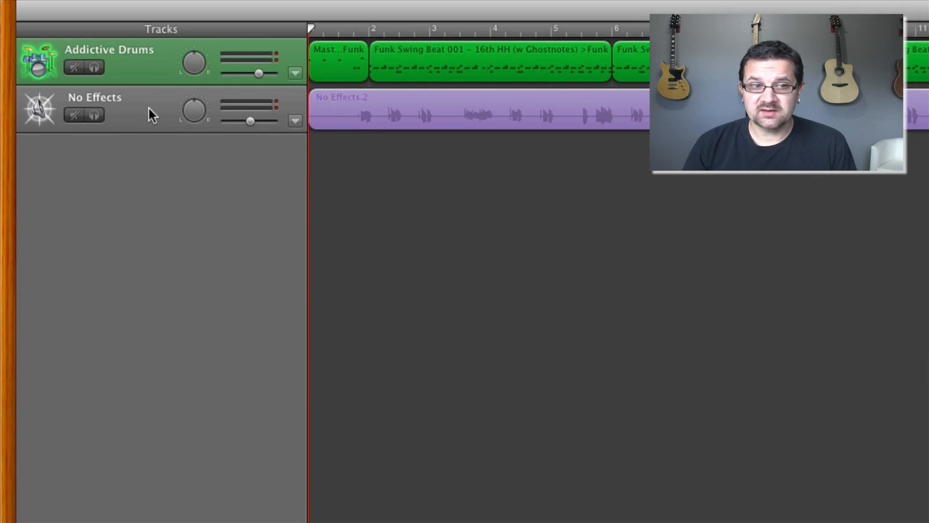
Show the Track Info effect slots for the No Effects bass track
{"action": "left_click", "coordinate": [94, 109]}
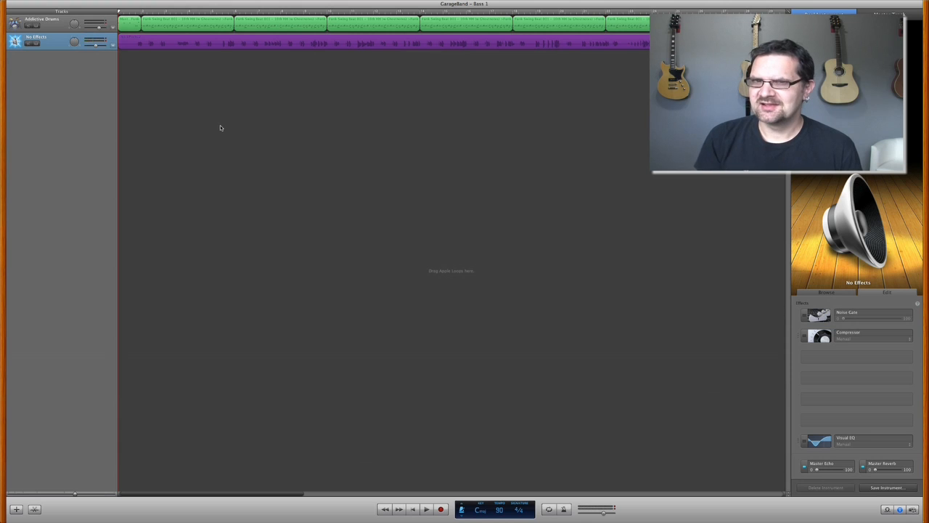
{"action": "left_click", "coordinate": [427, 508]}
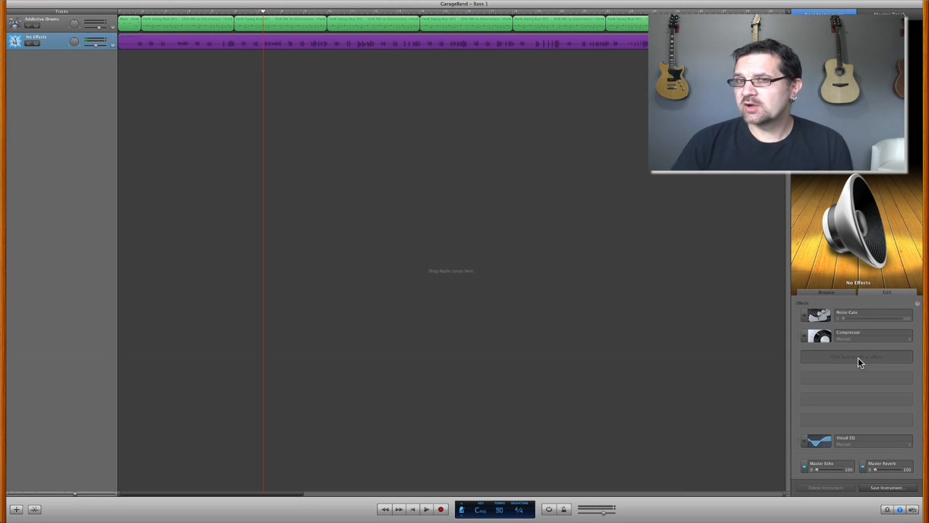
Insert Mark Studio 2 from Audio Units into an empty effect slot
{"action": "left_click", "coordinate": [857, 355]}
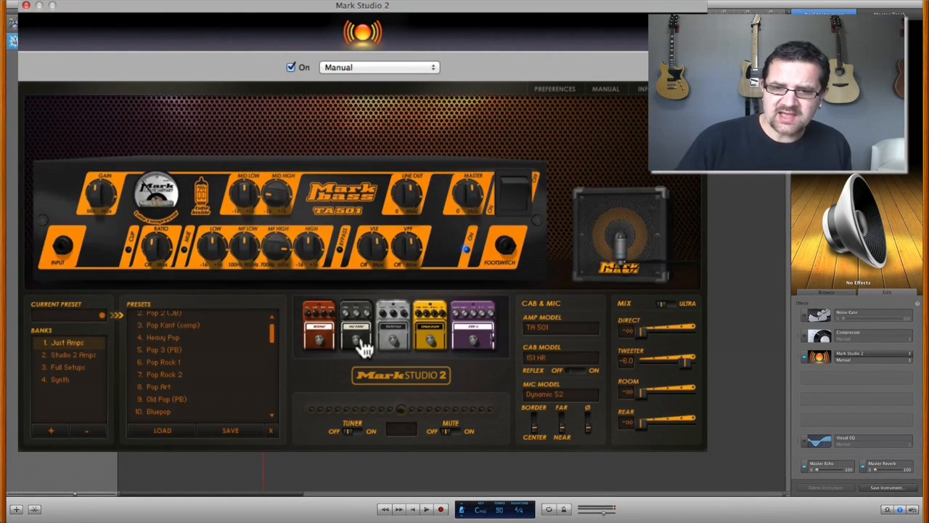
{"action": "mouse_move", "coordinate": [201, 210]}
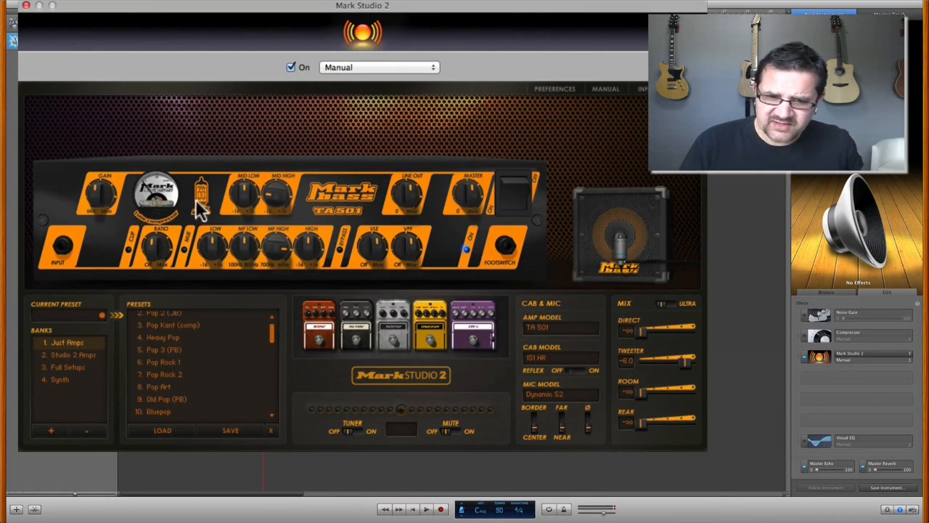
{"action": "mouse_move", "coordinate": [333, 233]}
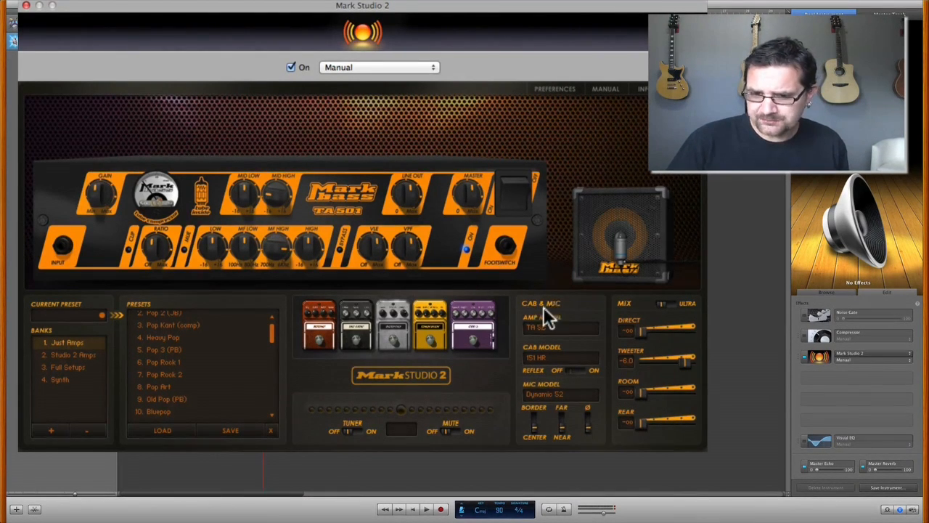
Switch the amp model to R 500, then settle on Little Mark Tube
{"action": "left_click", "coordinate": [559, 328]}
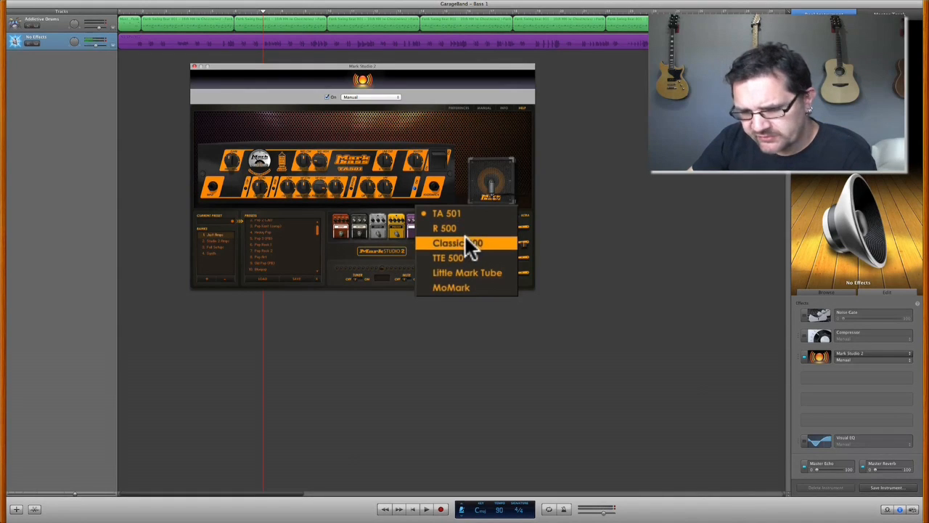
{"action": "mouse_move", "coordinate": [464, 273]}
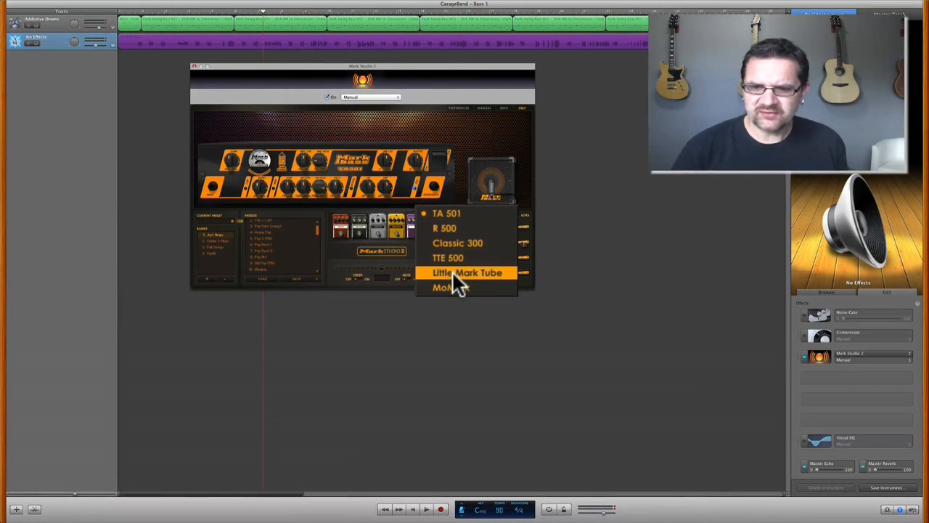
{"action": "mouse_move", "coordinate": [462, 287]}
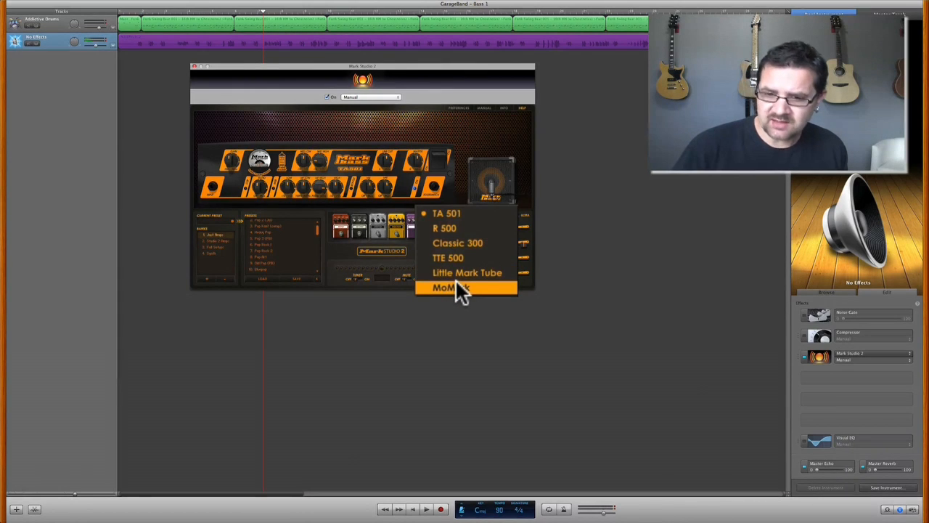
{"action": "left_click", "coordinate": [445, 228]}
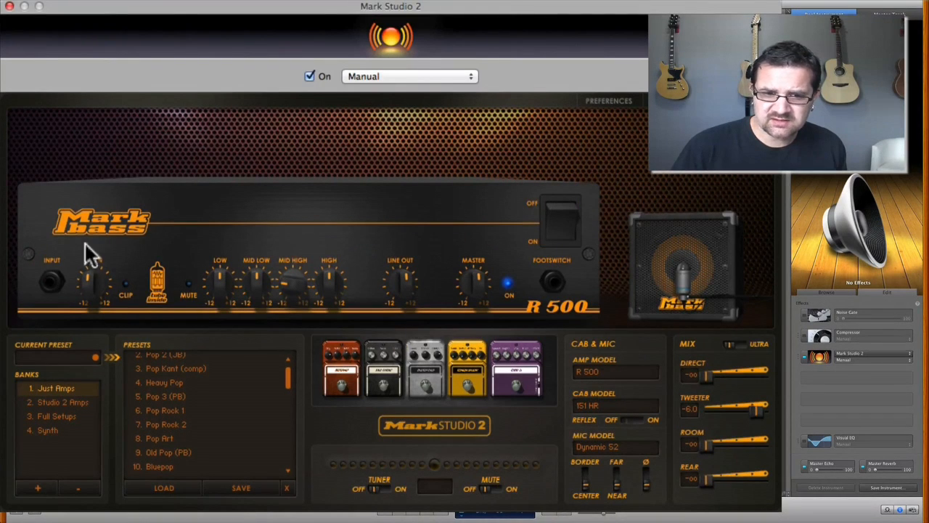
{"action": "mouse_move", "coordinate": [636, 378]}
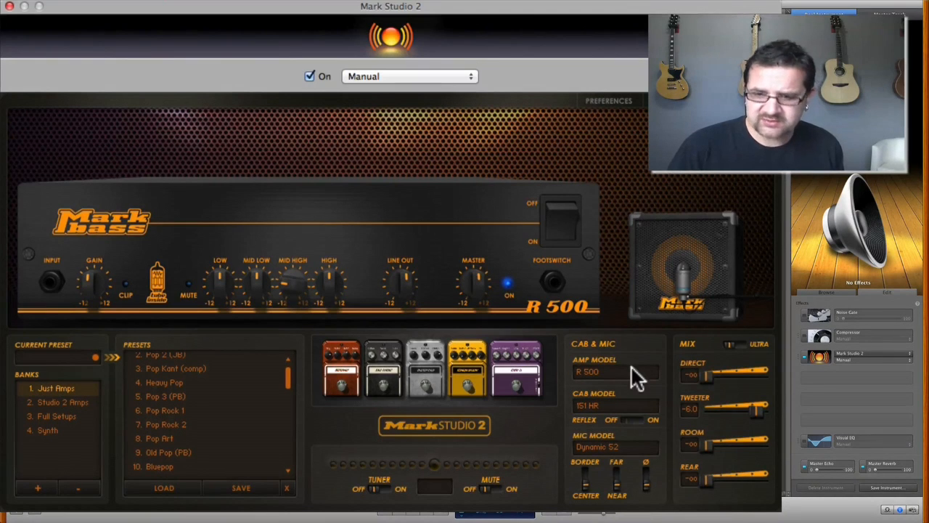
{"action": "left_click", "coordinate": [616, 371]}
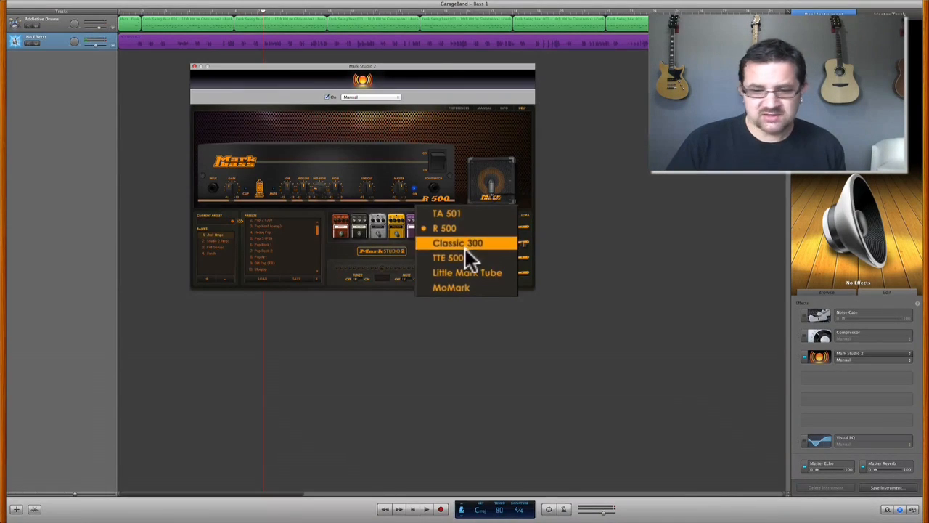
{"action": "left_click", "coordinate": [468, 273]}
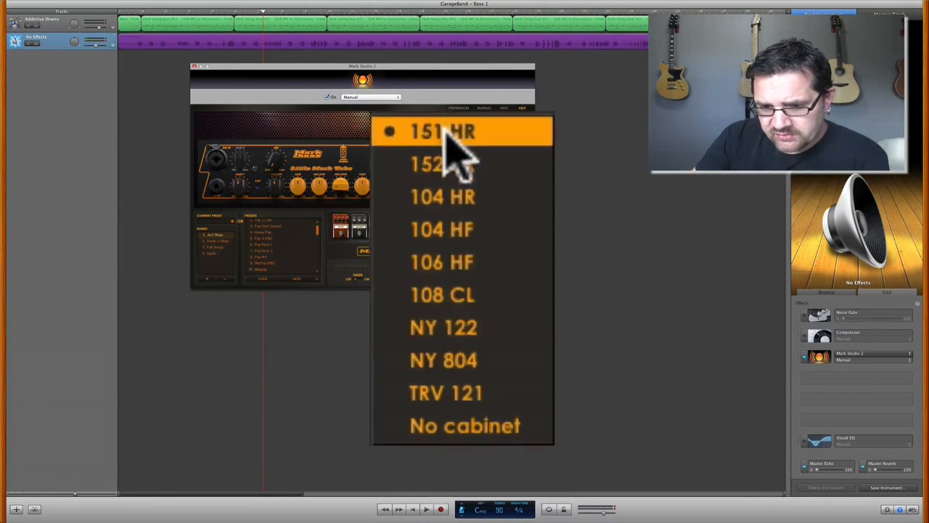
Choose a new cabinet model and a new microphone model for the amp
{"action": "left_click", "coordinate": [443, 131]}
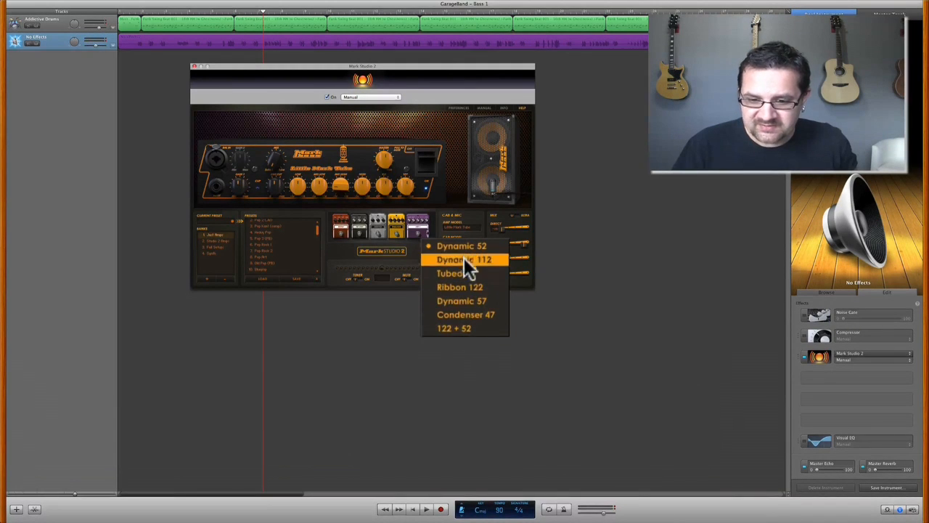
{"action": "left_click", "coordinate": [459, 288]}
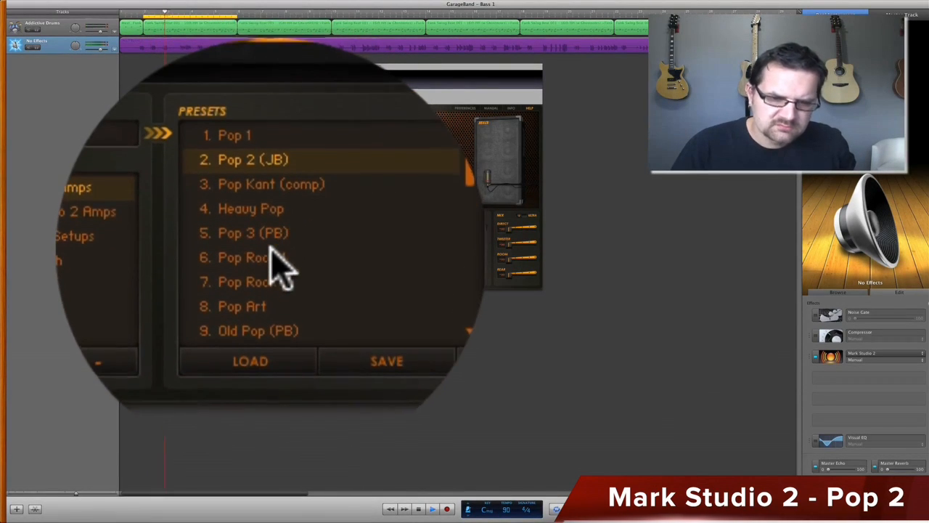
Load presets Pop 2 (JB), Pop Rock 1, then Acipop (comp)
{"action": "left_click", "coordinate": [247, 256]}
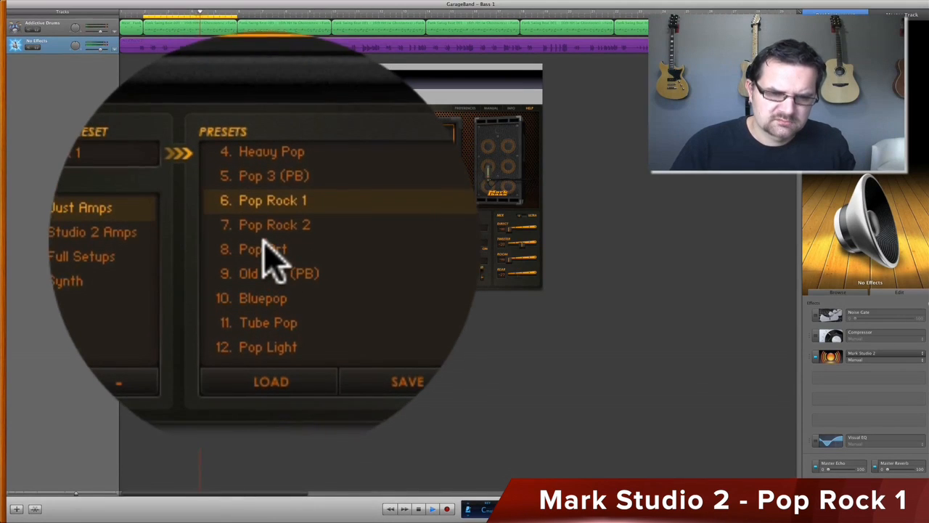
{"action": "left_click", "coordinate": [273, 224]}
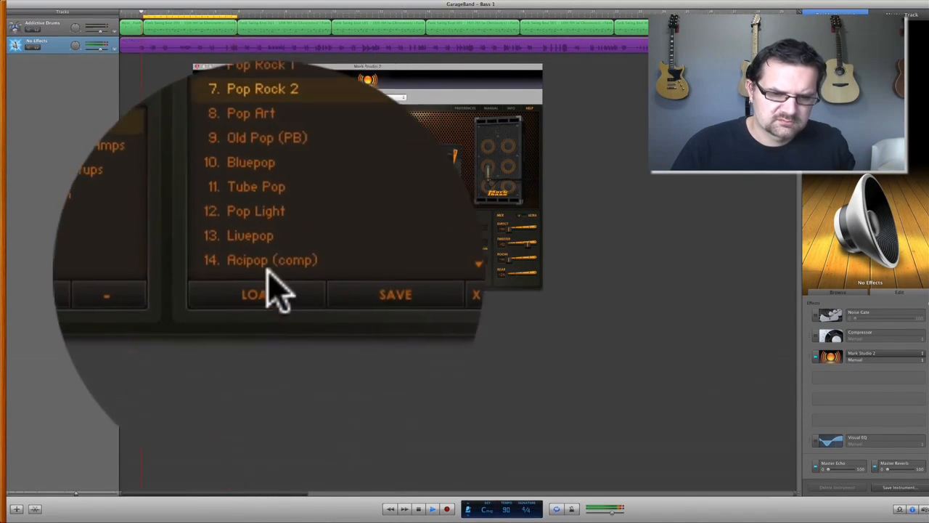
{"action": "left_click", "coordinate": [273, 259]}
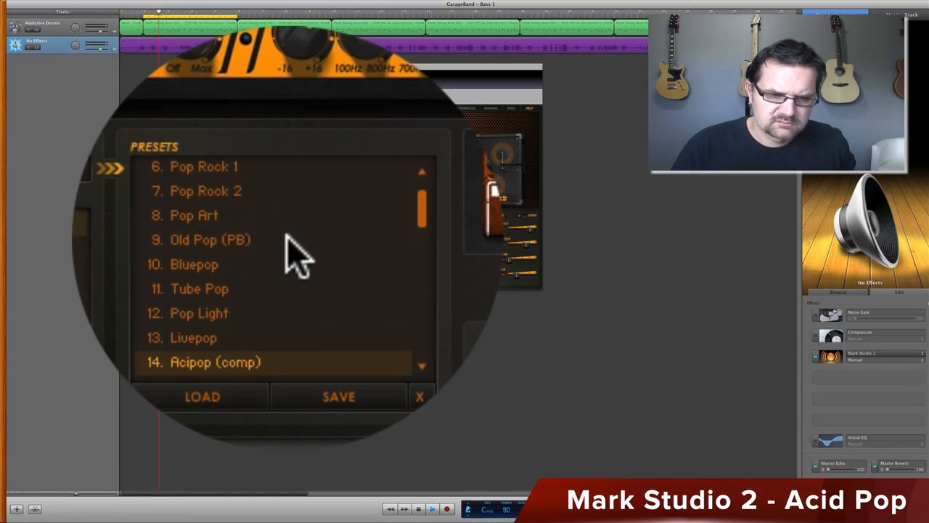